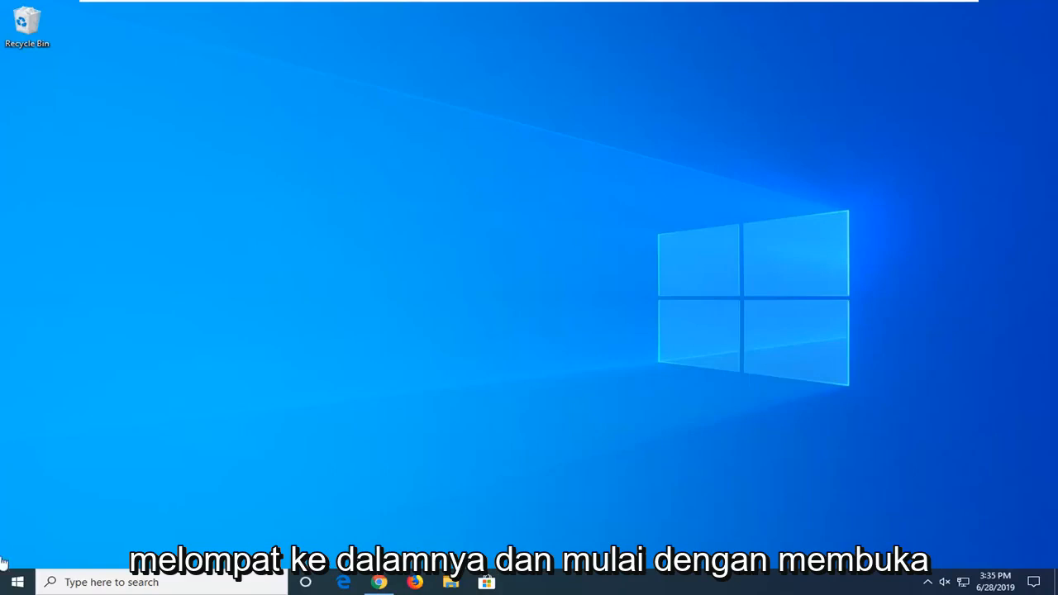
# Search the Start menu for 'device manager' and launch Device Manager.
pyautogui.click(17, 581)
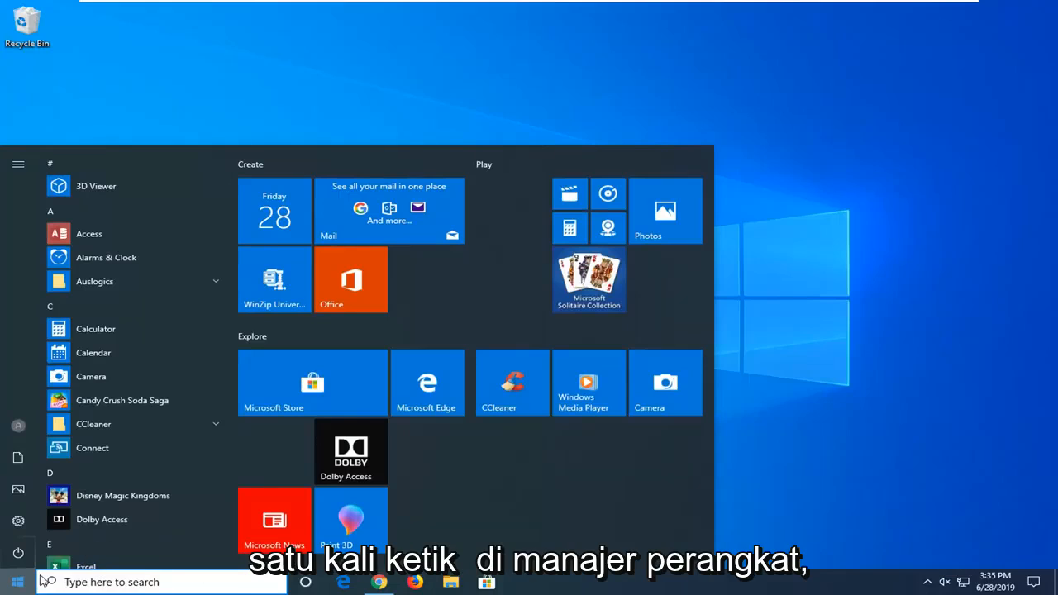
pyautogui.write('device manager')
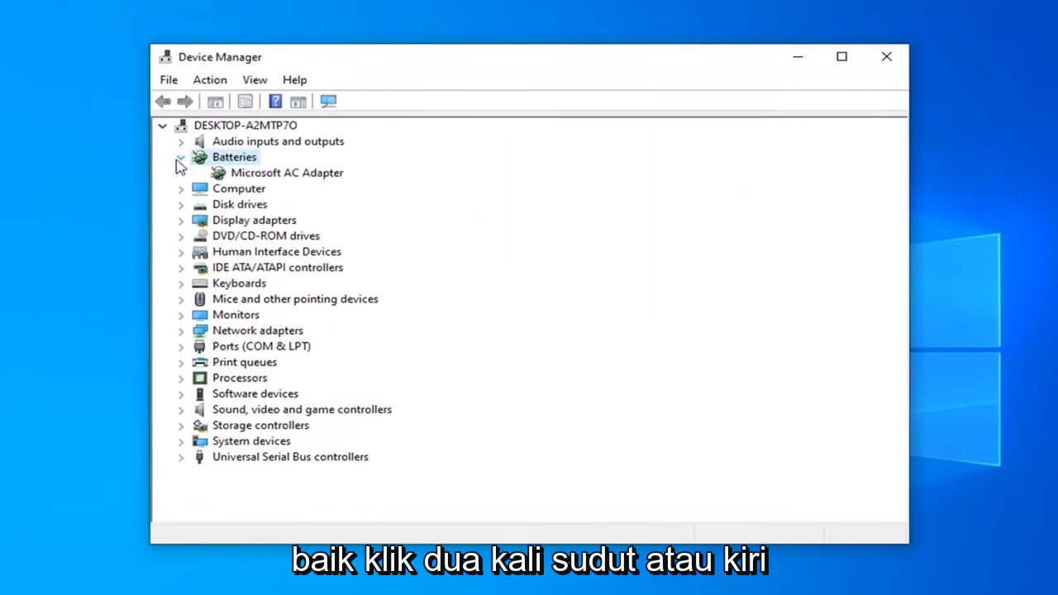
# Expand Batteries and open the context menu for Microsoft AC Adapter.
pyautogui.click(181, 157)
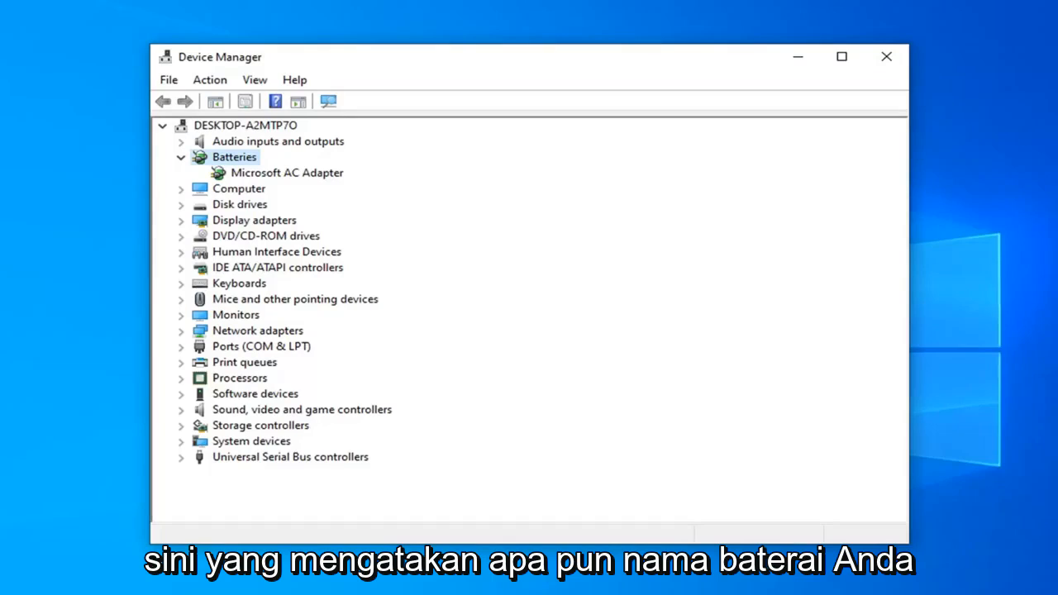
pyautogui.click(287, 172)
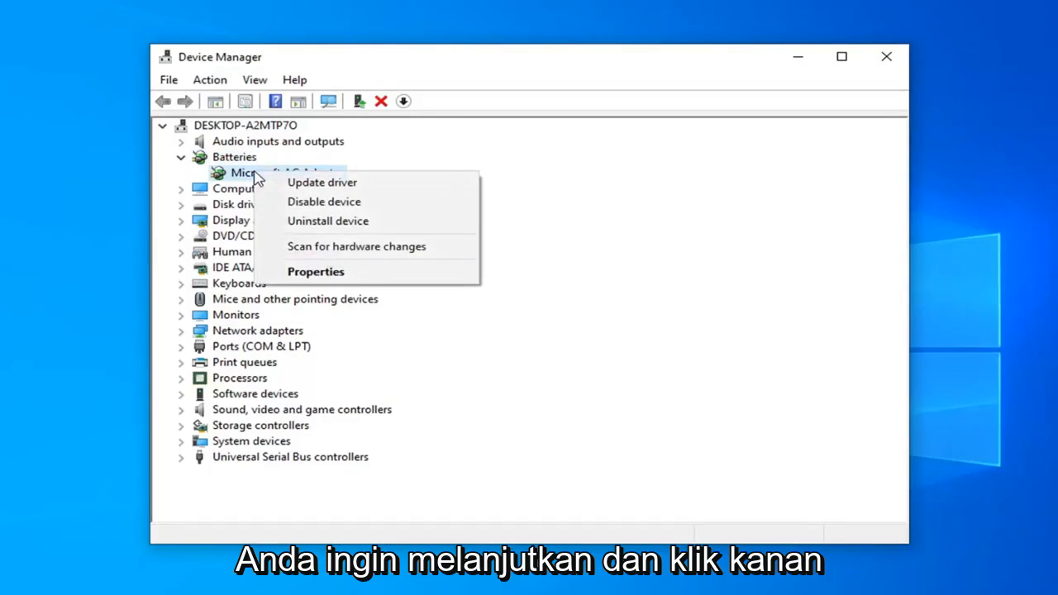
# Uninstall the Microsoft AC Adapter device and confirm the removal.
pyautogui.click(327, 220)
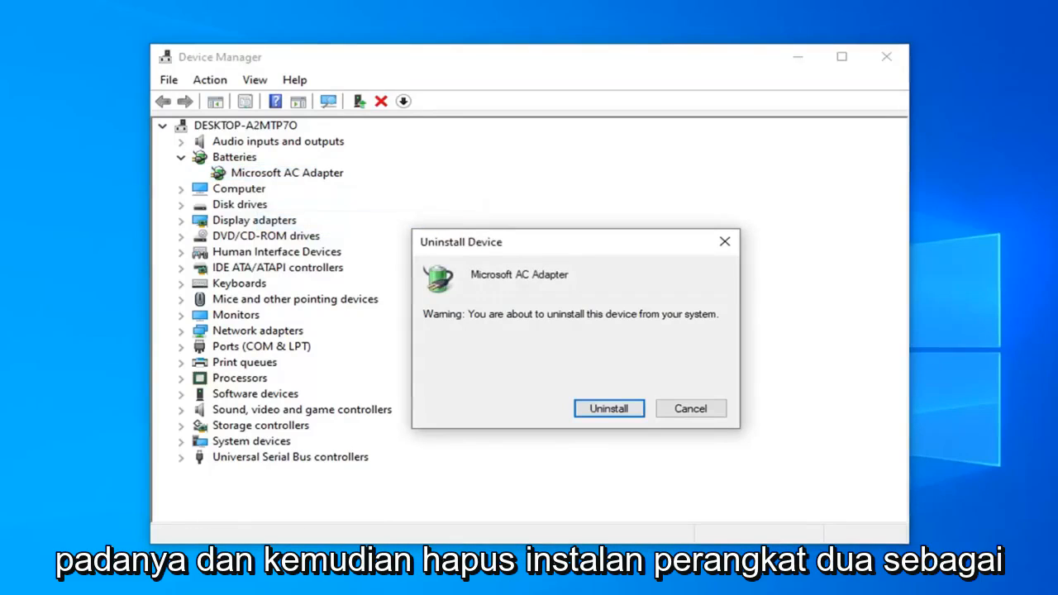
pyautogui.moveTo(674, 242)
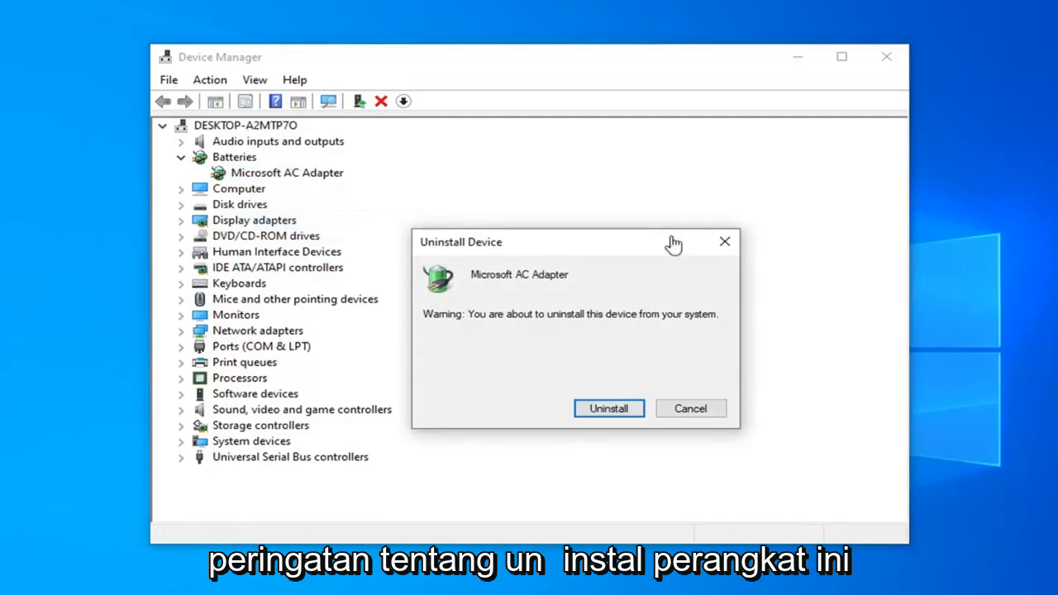
pyautogui.moveTo(661, 380)
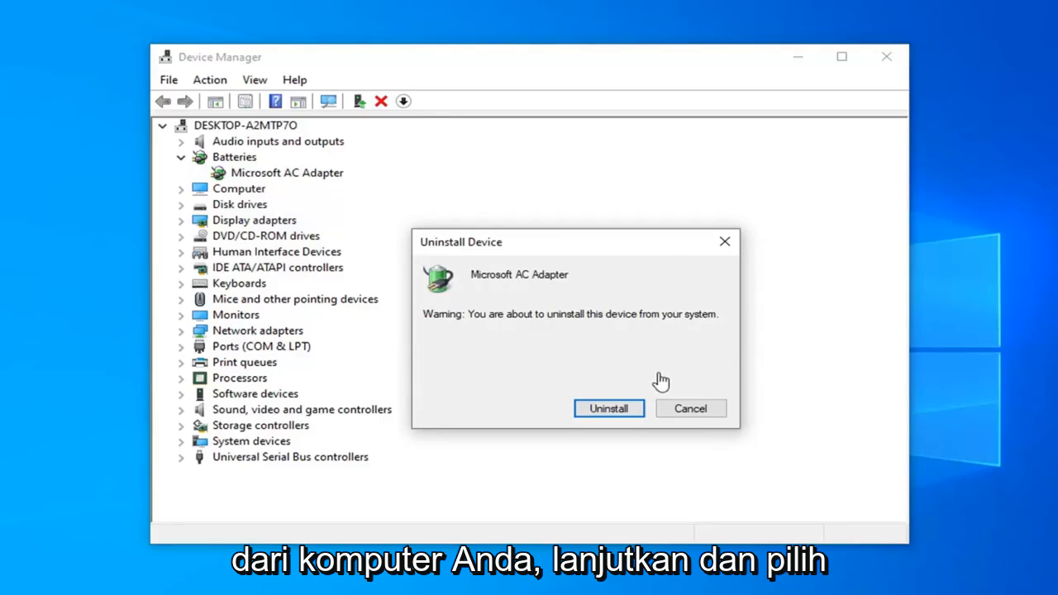
pyautogui.click(608, 409)
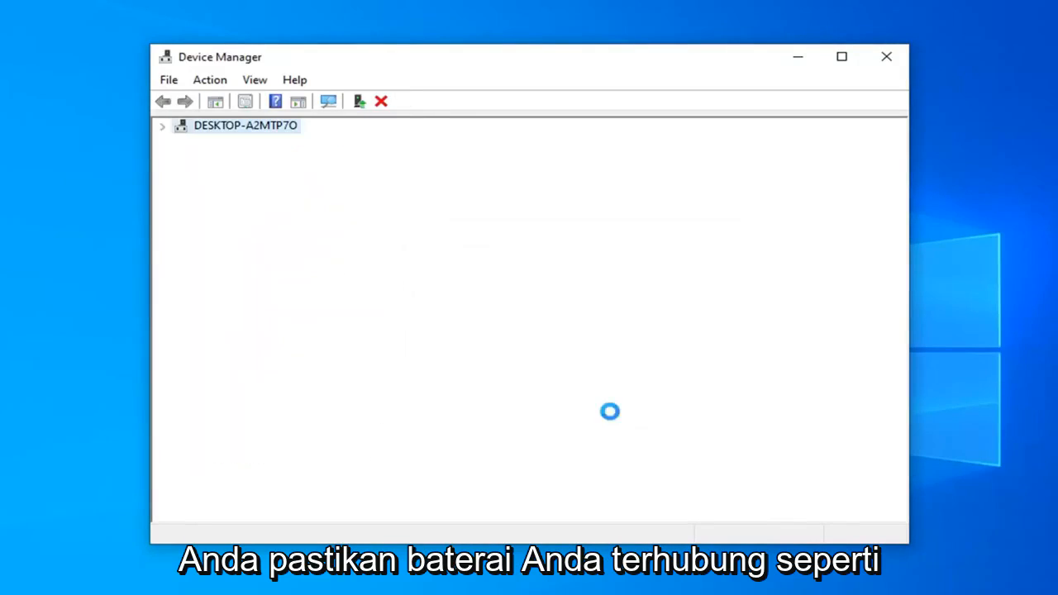
# Verify Batteries no longer appears in the refreshed list, then close Device Manager.
pyautogui.click(163, 125)
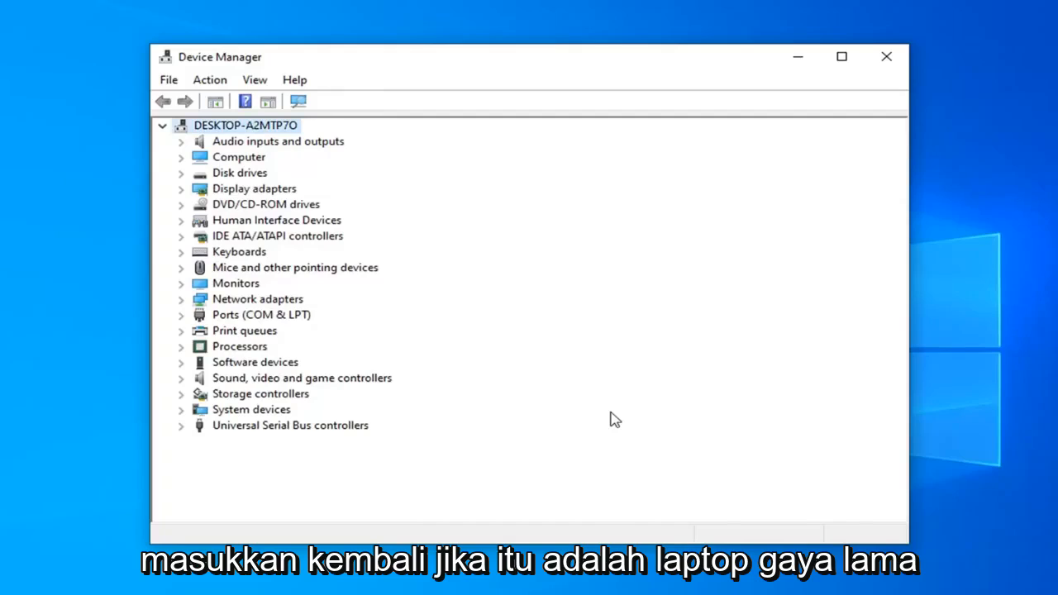
pyautogui.moveTo(611, 314)
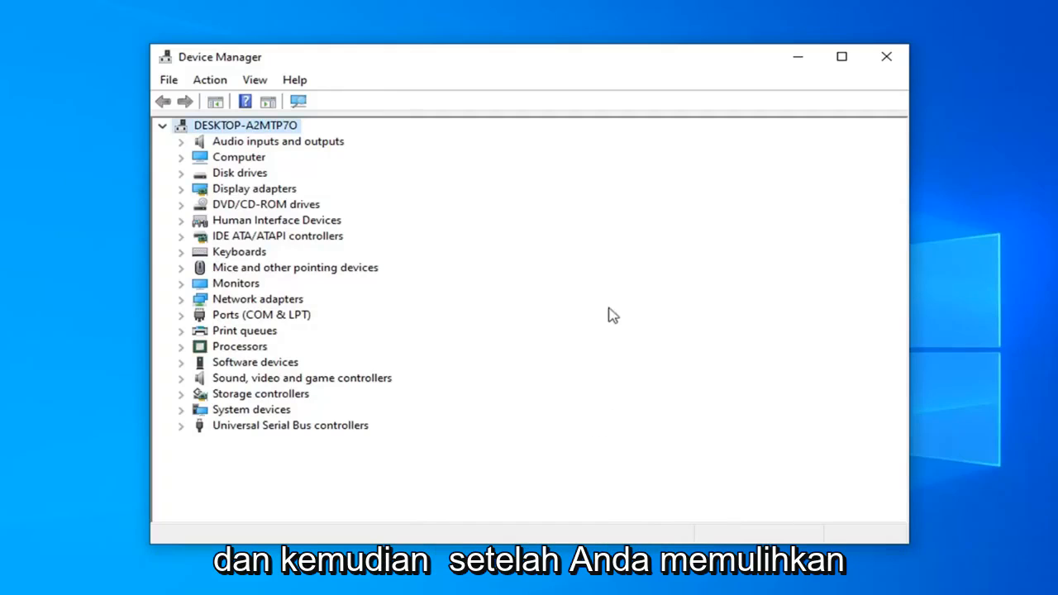
pyautogui.moveTo(303, 278)
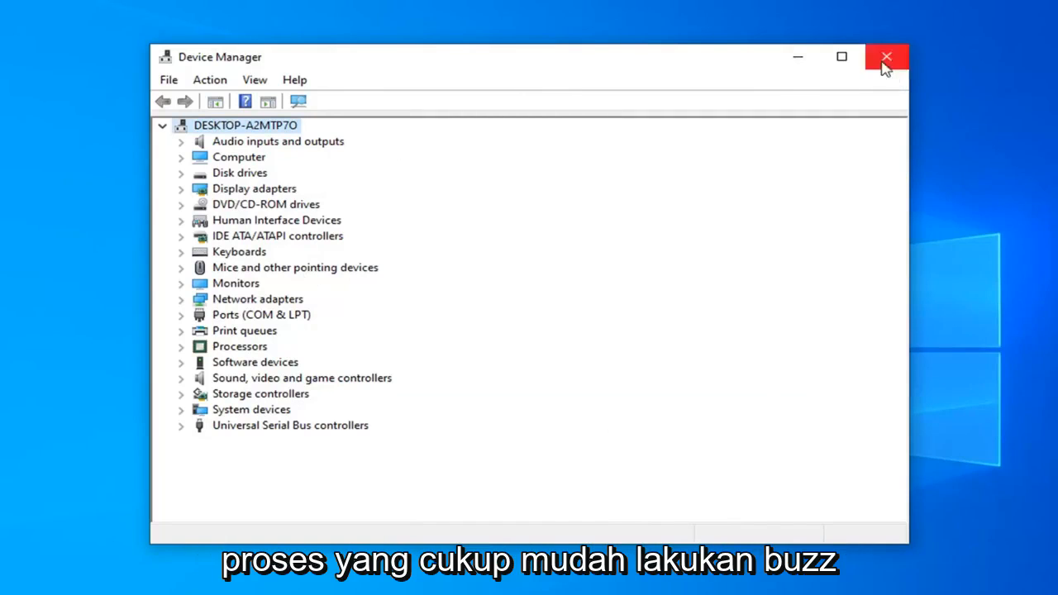
pyautogui.click(886, 57)
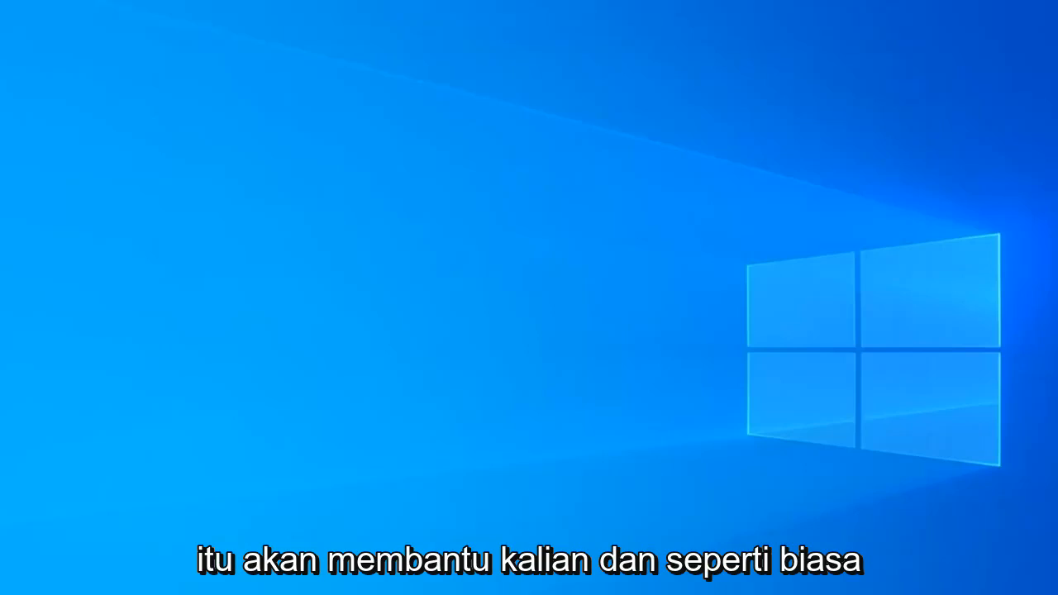